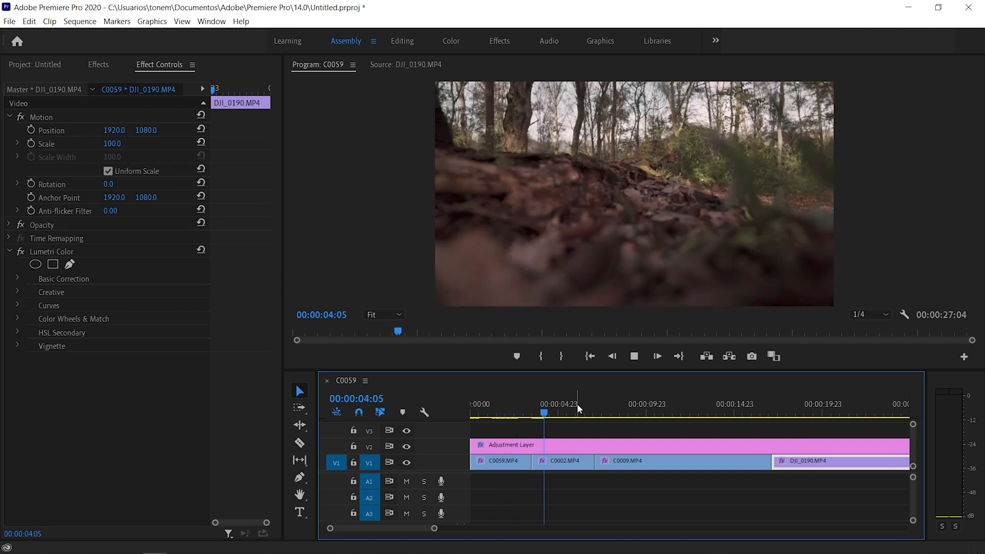
Select clip C0059.MP4 on V1 so its Motion properties appear in Effect Controls
left_click(577, 404)
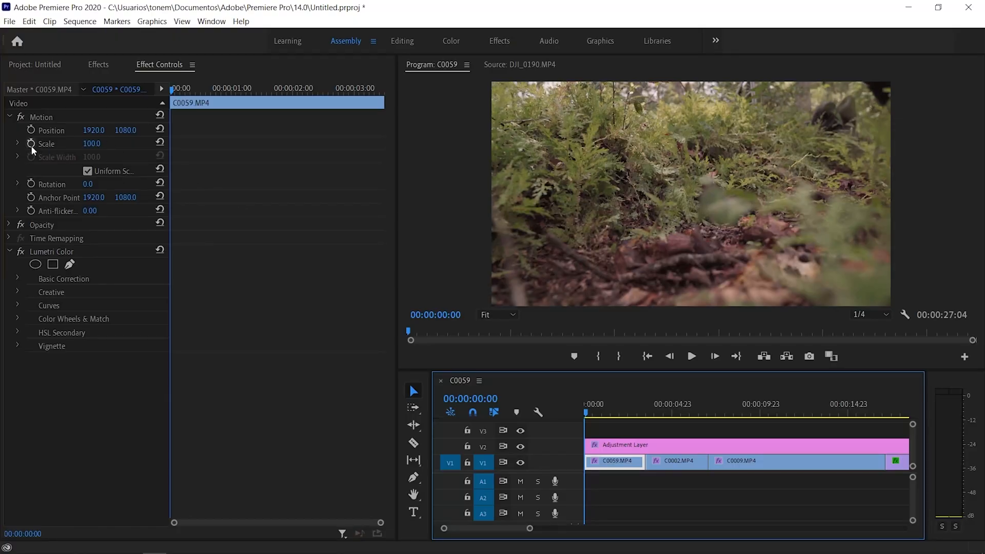
mouse_move(31, 144)
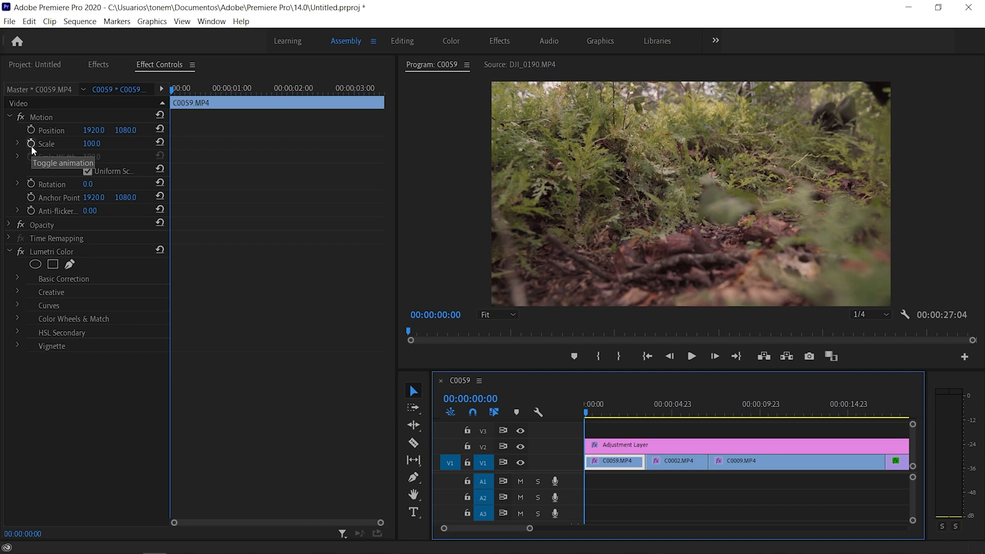
mouse_move(33, 151)
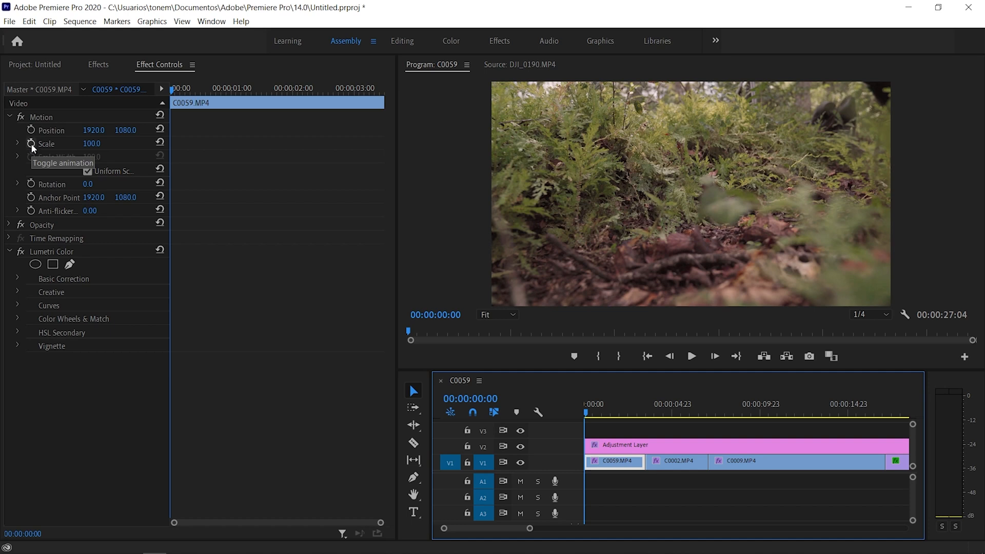
Keyframe C0059.MP4 Scale from 110 at the clip start to 100 at its end, then select C0002.MP4
left_click(31, 144)
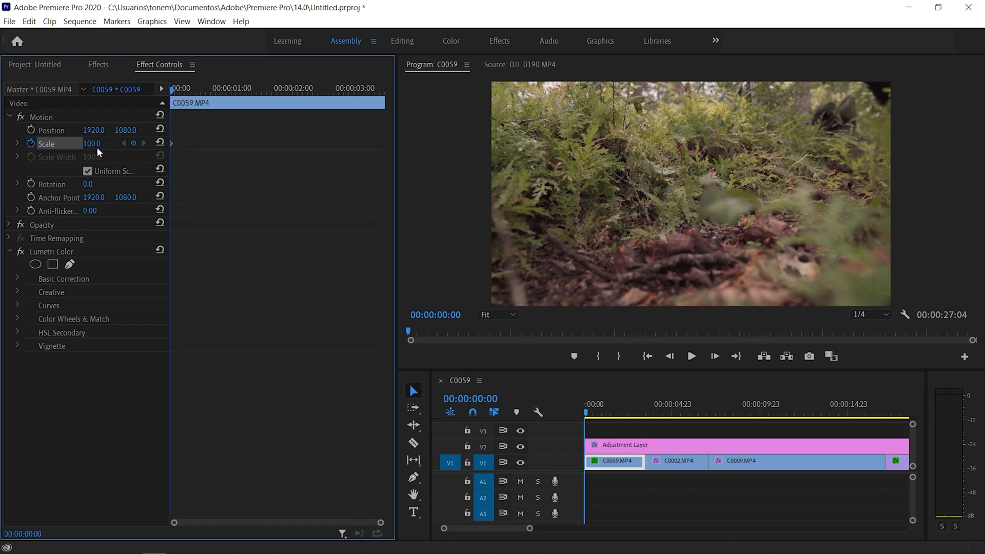
double_click(93, 144)
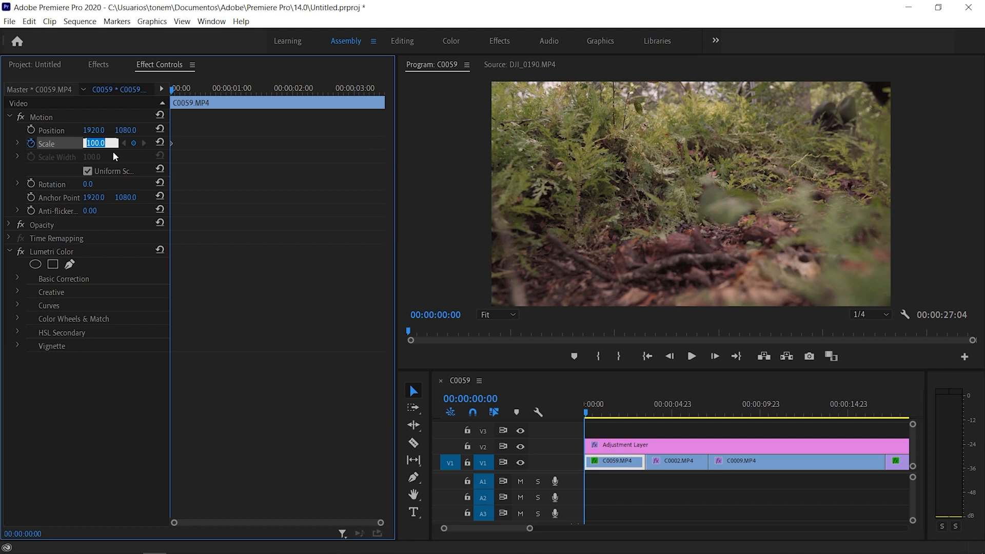
type("110")
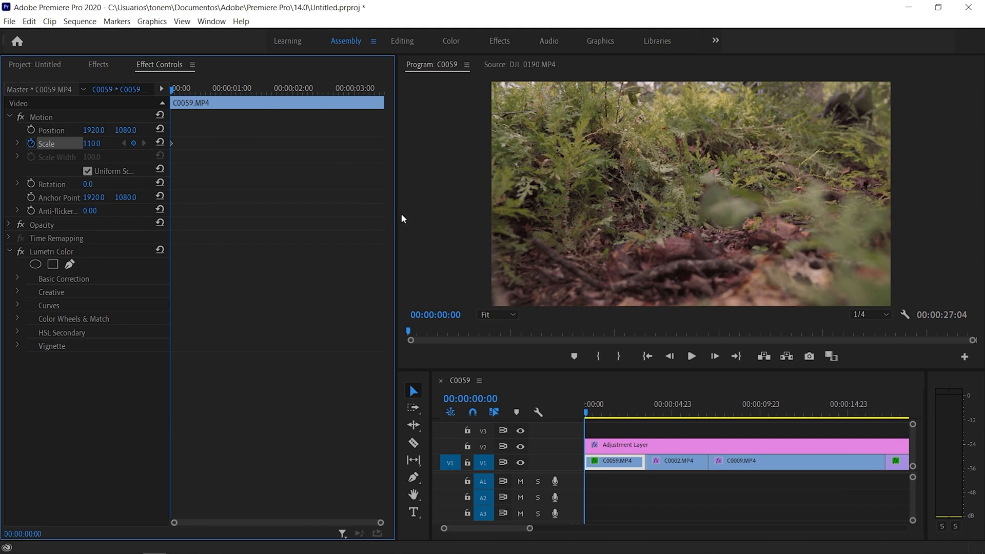
left_click(640, 414)
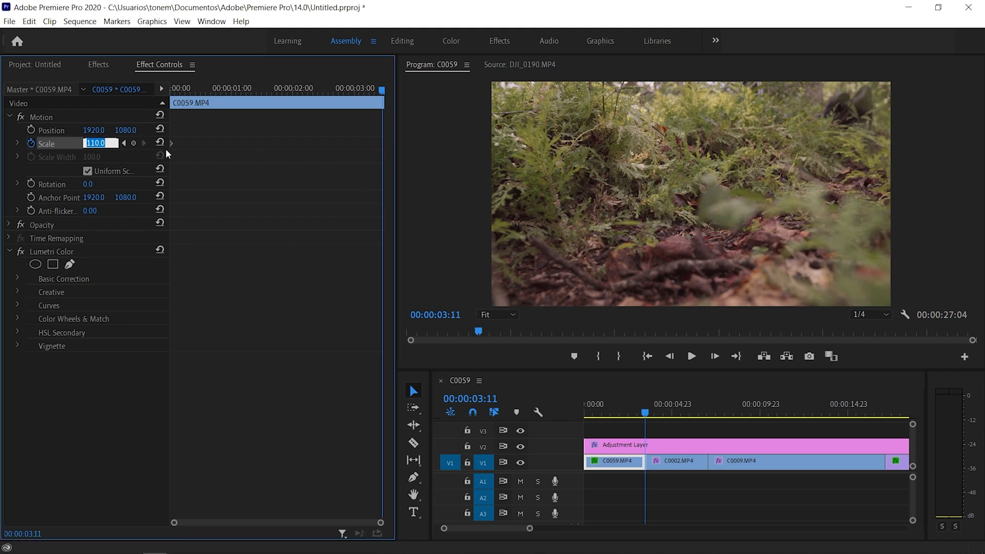
type("100.0")
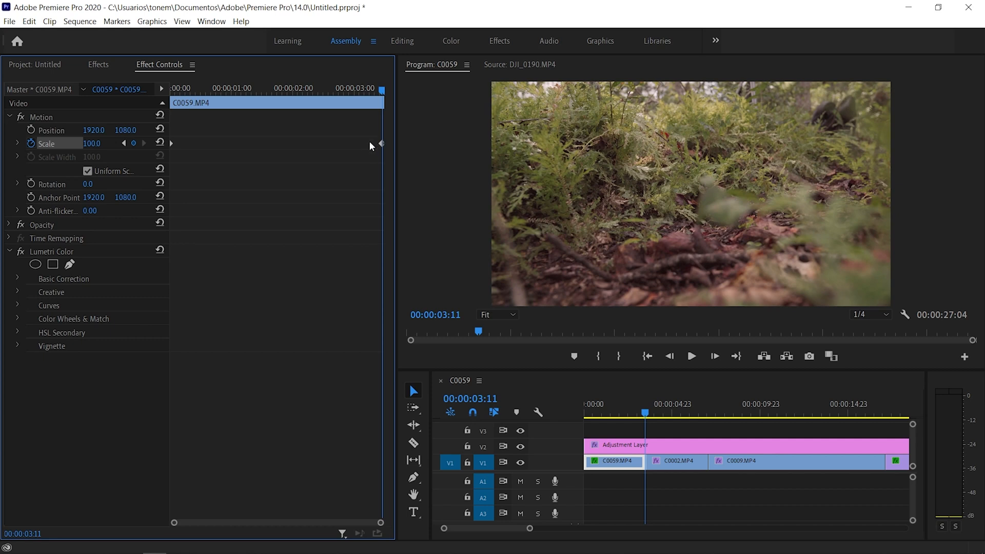
mouse_move(331, 130)
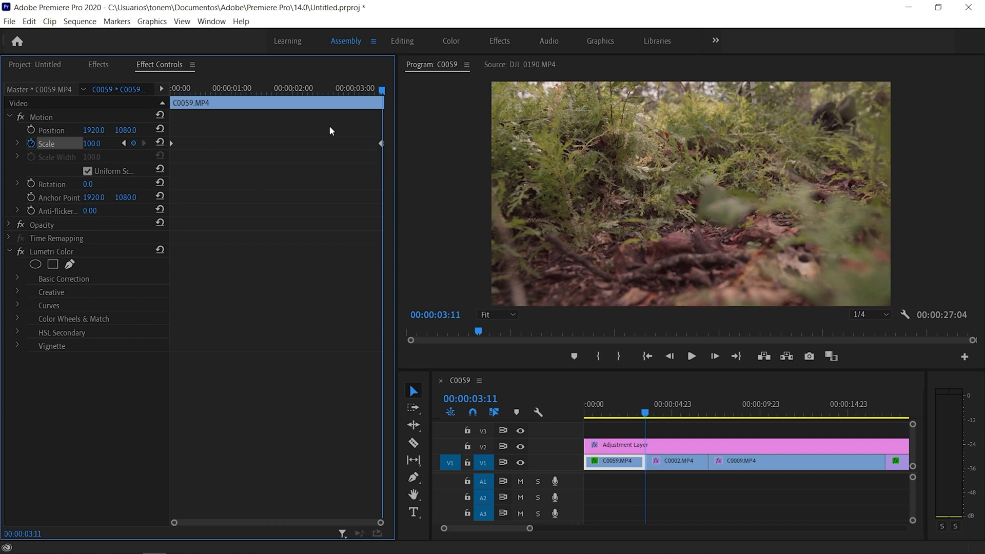
mouse_move(394, 155)
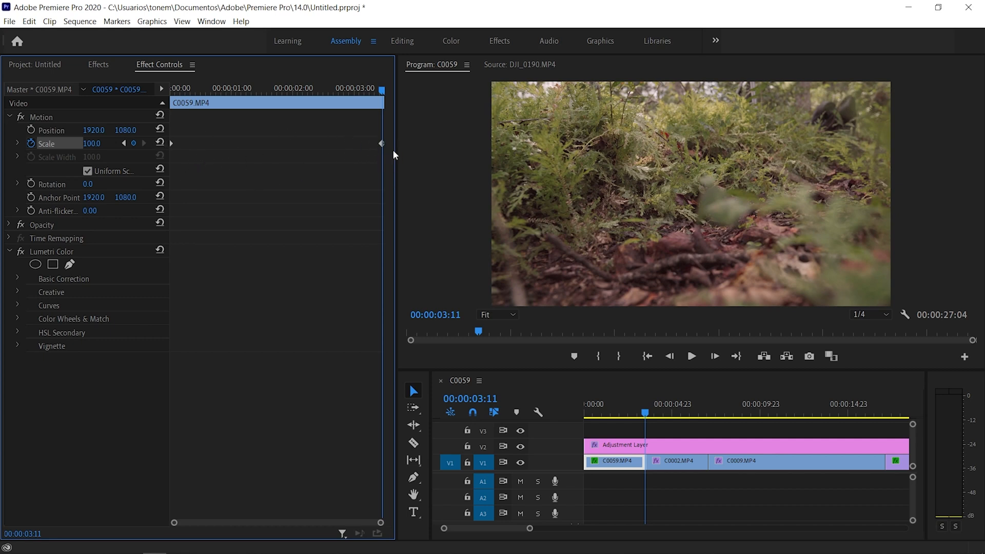
mouse_move(167, 133)
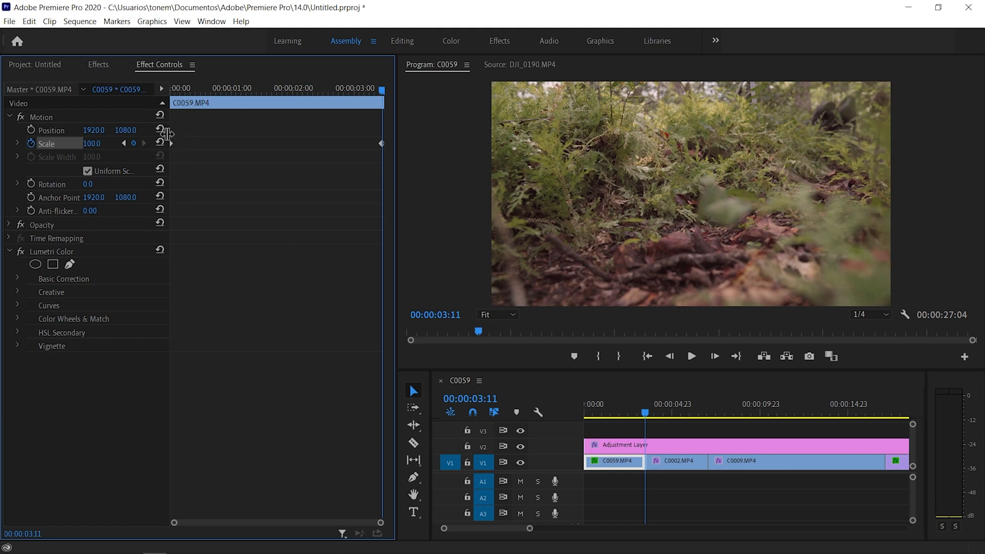
mouse_move(367, 161)
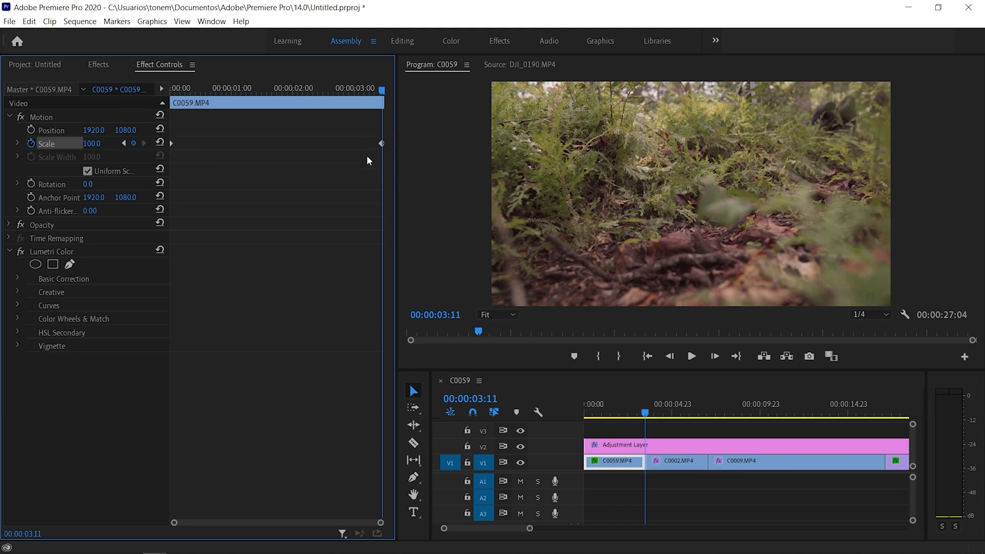
left_click(606, 412)
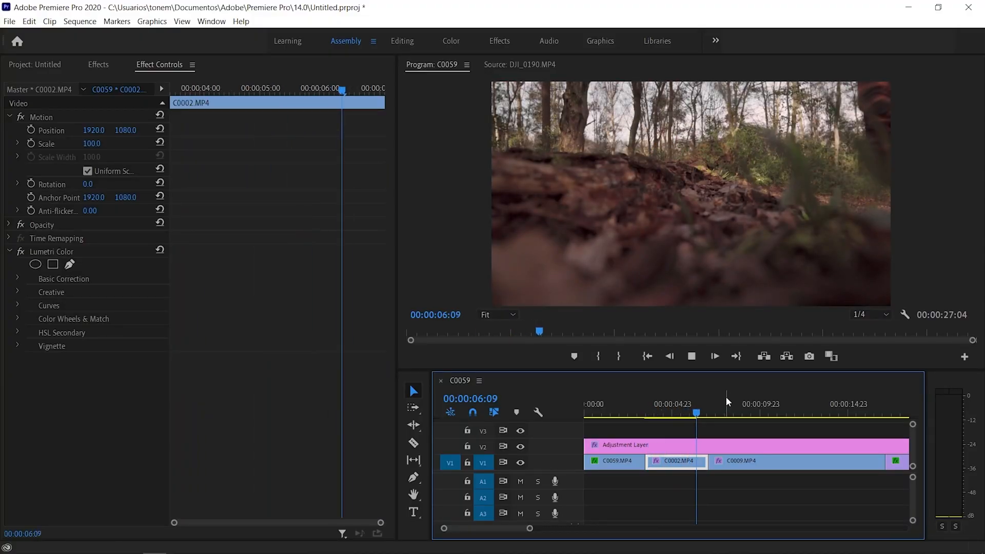
Enable Scale keyframing at the start of clip C0002.MP4
left_click(644, 413)
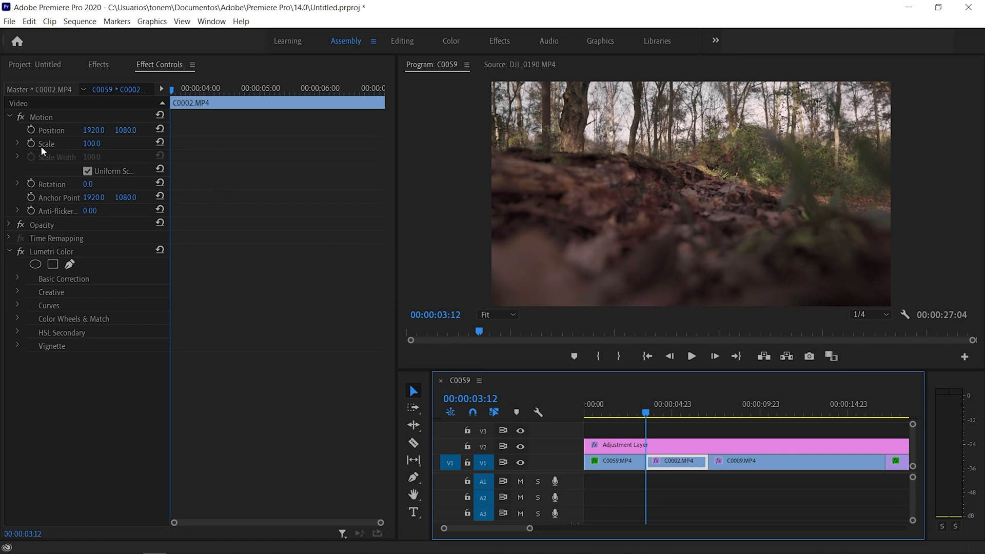
left_click(51, 130)
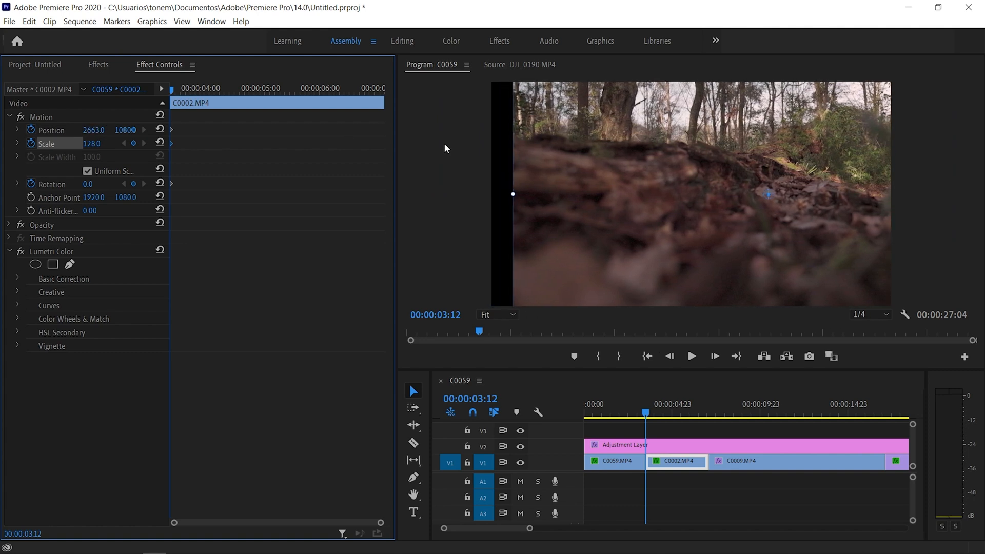
mouse_move(74, 119)
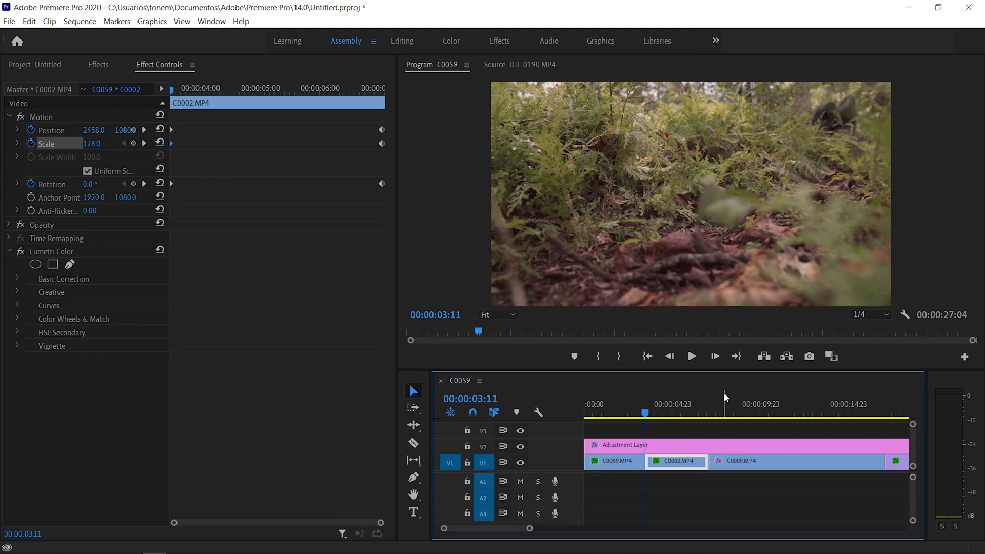
Play through C0002.MP4 in the Program monitor, then show the Effects presets list
left_click(690, 356)
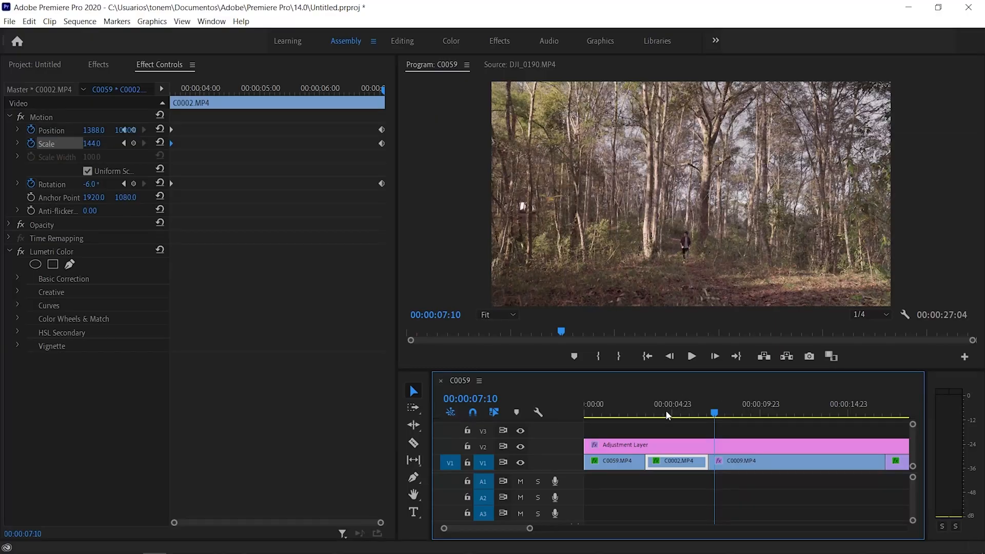
left_click(691, 356)
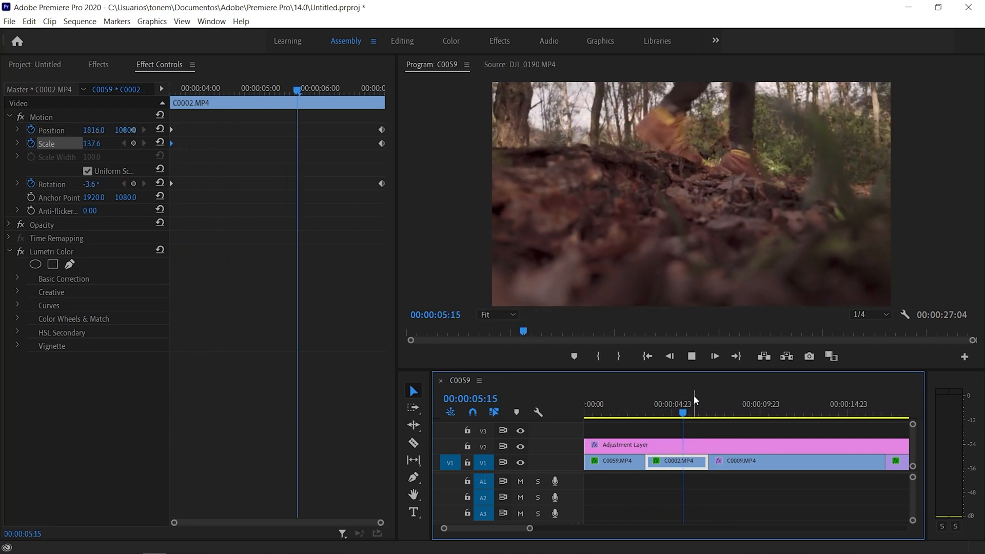
left_click(98, 64)
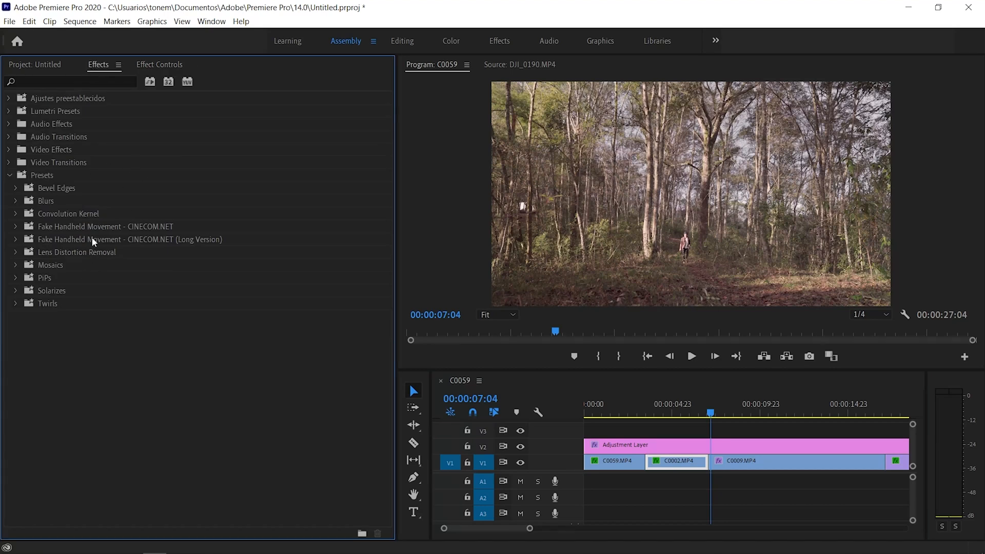
mouse_move(145, 231)
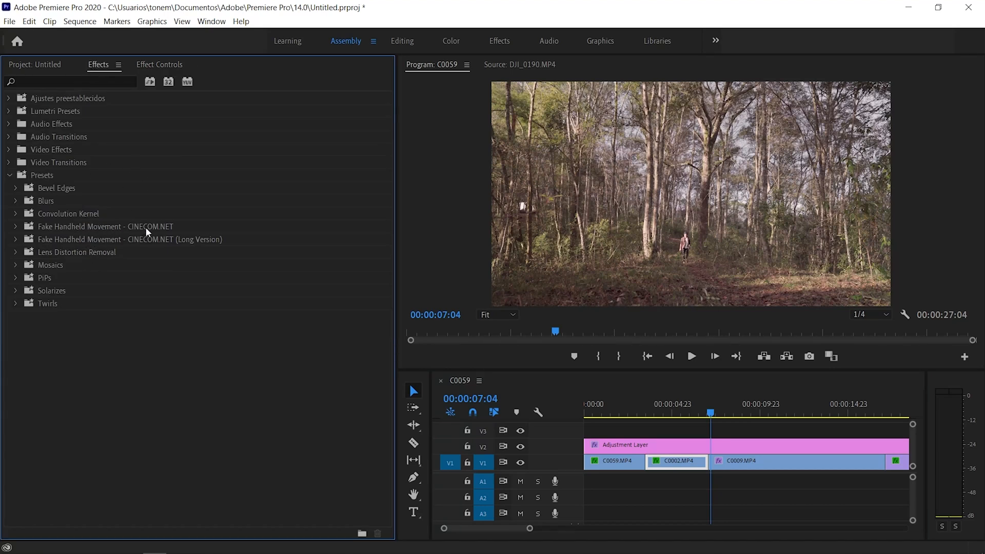
Expand both Cinecom Fake Handheld Movement preset folders, regular and long versions
left_click(104, 226)
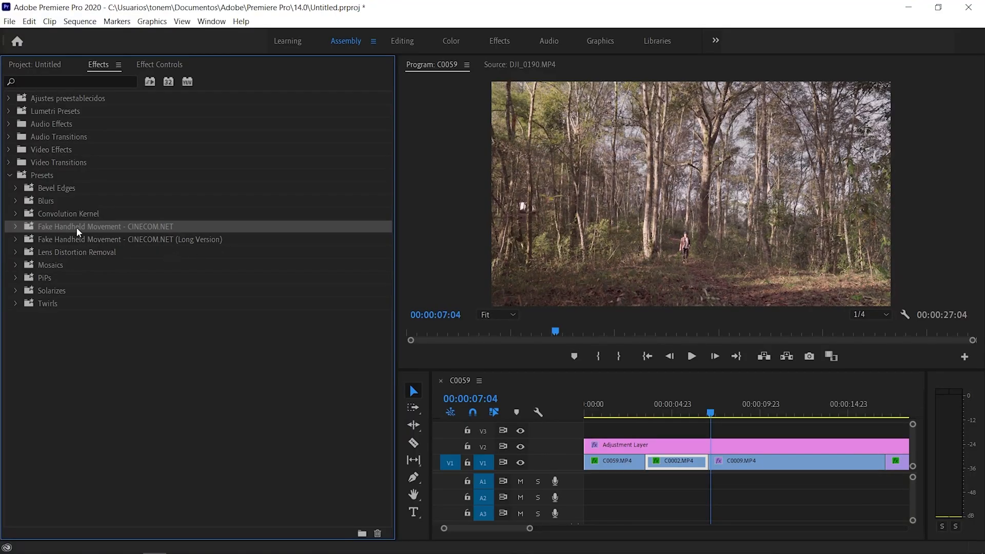
left_click(15, 226)
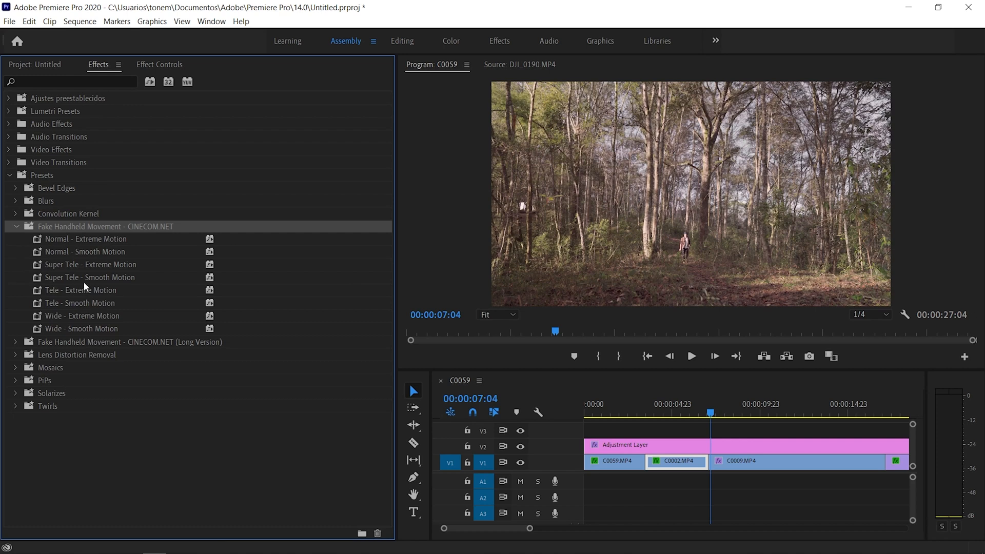
left_click(16, 342)
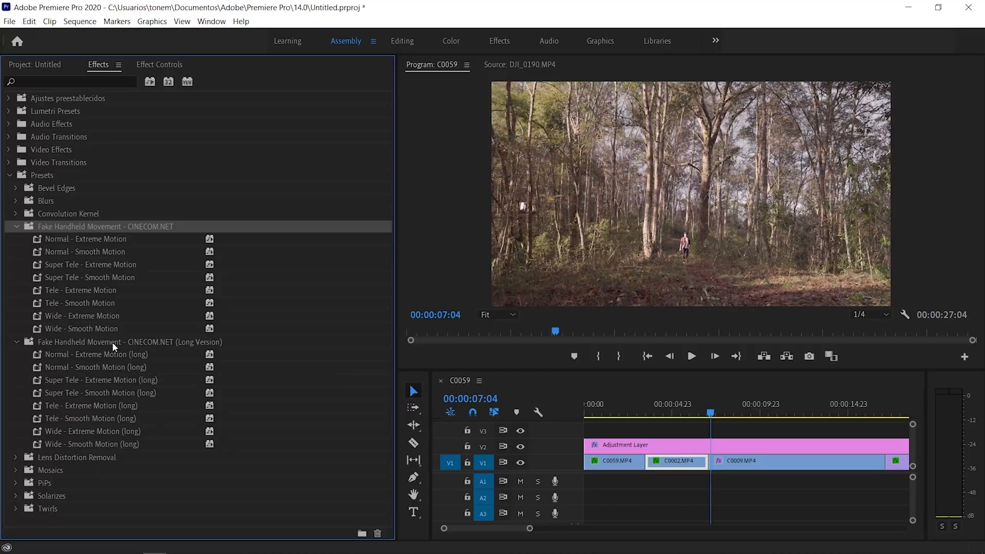
mouse_move(59, 323)
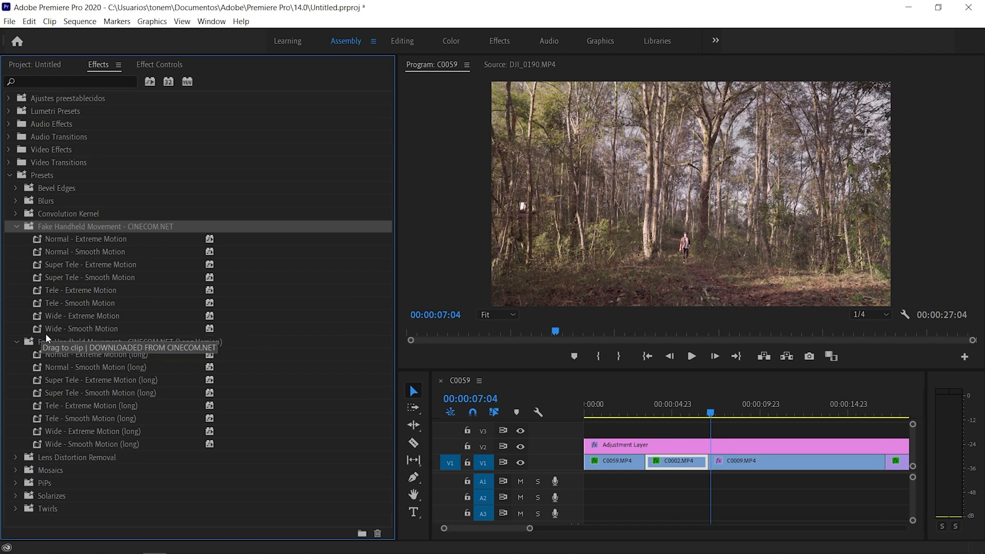
mouse_move(74, 271)
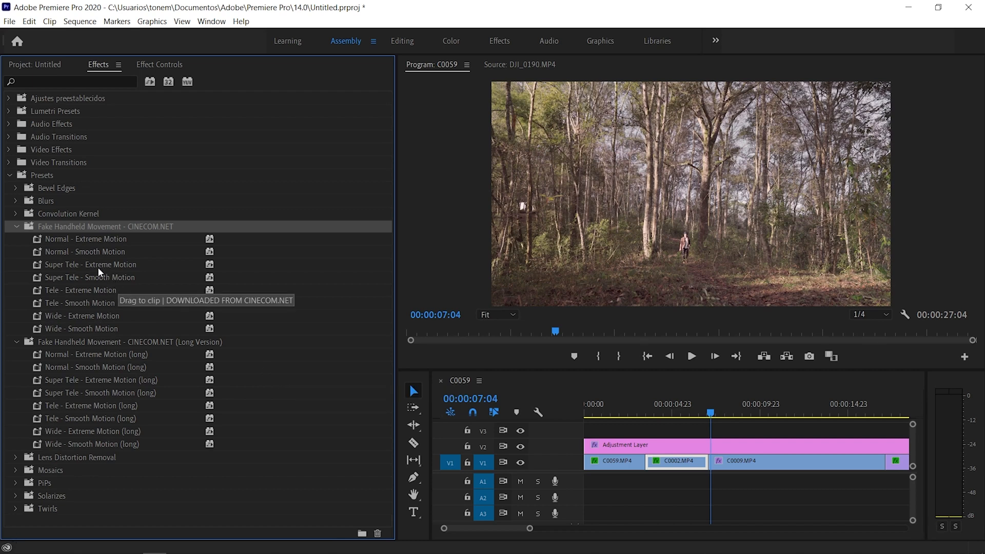
Apply Super Tele - Extreme Motion to clip C0009, preview the shake, then apply Normal - Smooth Motion
left_click_drag(91, 264, 738, 461)
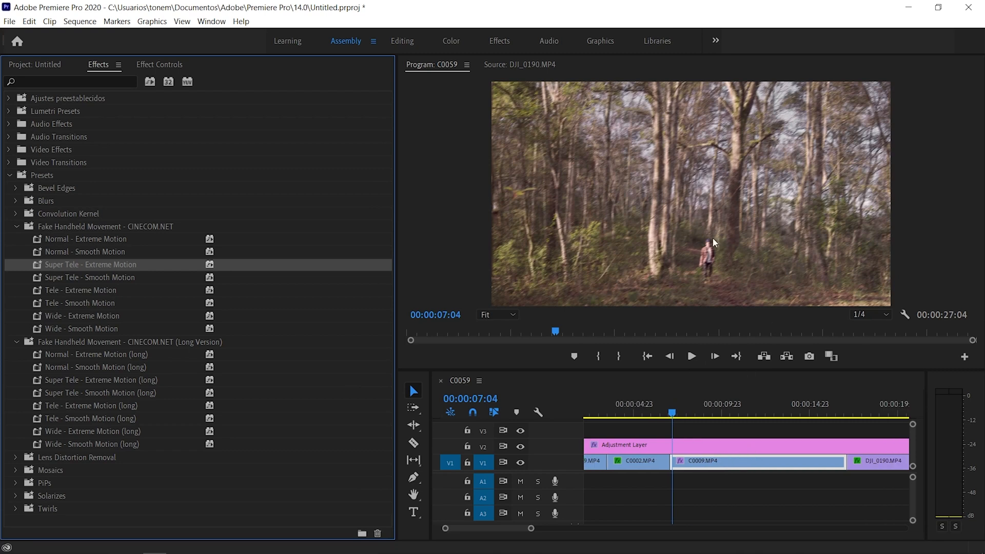
left_click(690, 356)
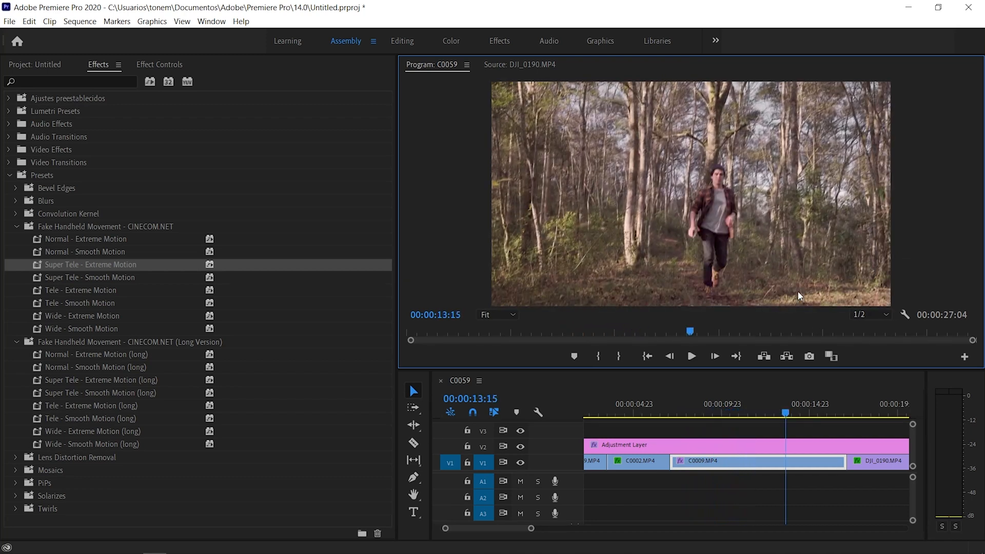
left_click(691, 356)
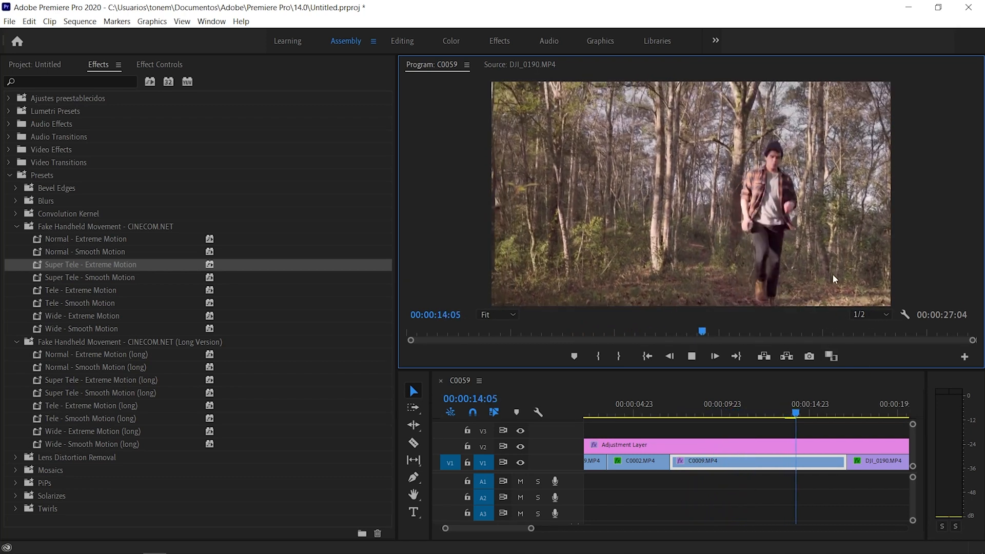
left_click_drag(794, 413, 675, 413)
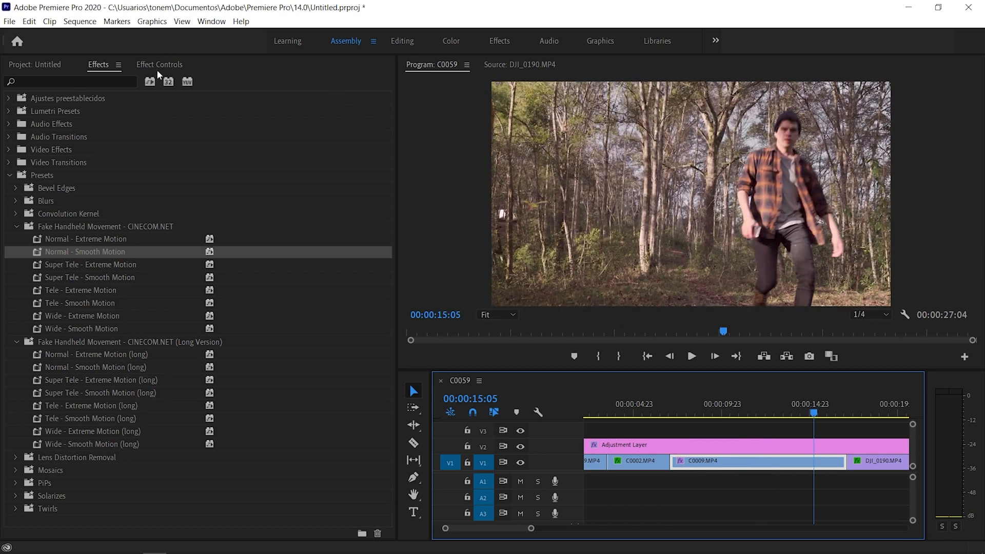
Show the Transform (Normal - Smooth Motion) parameters of clip C0009 in Effect Controls
left_click(159, 64)
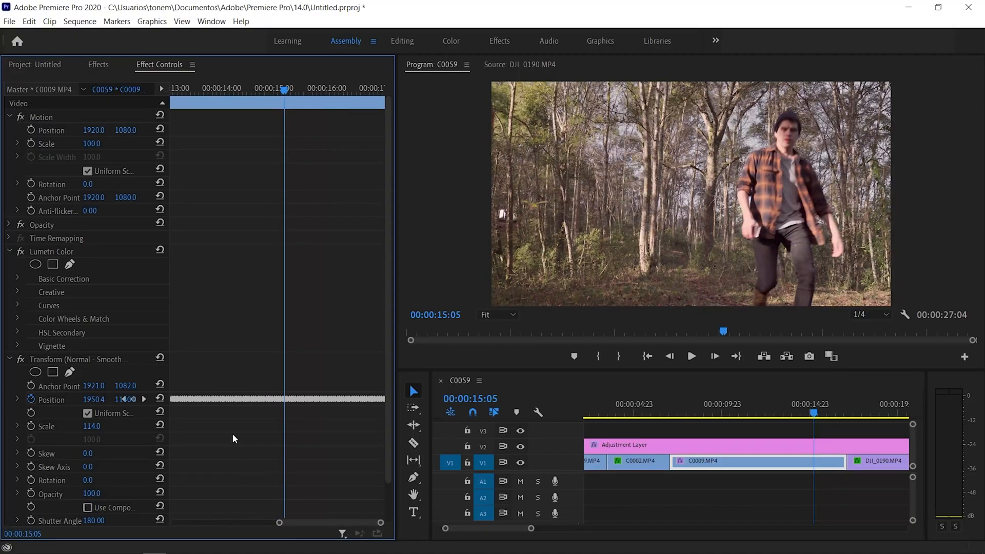
mouse_move(678, 421)
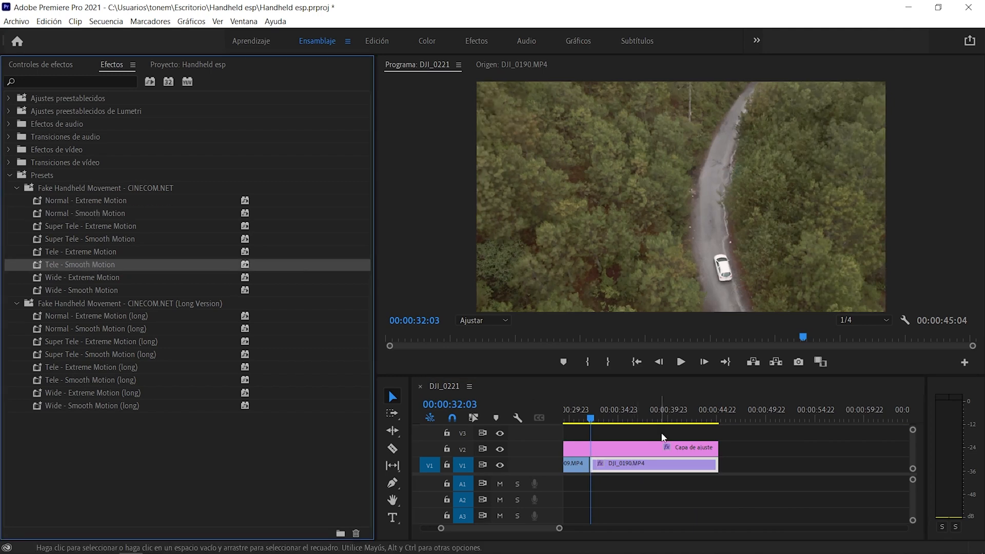
left_click(680, 362)
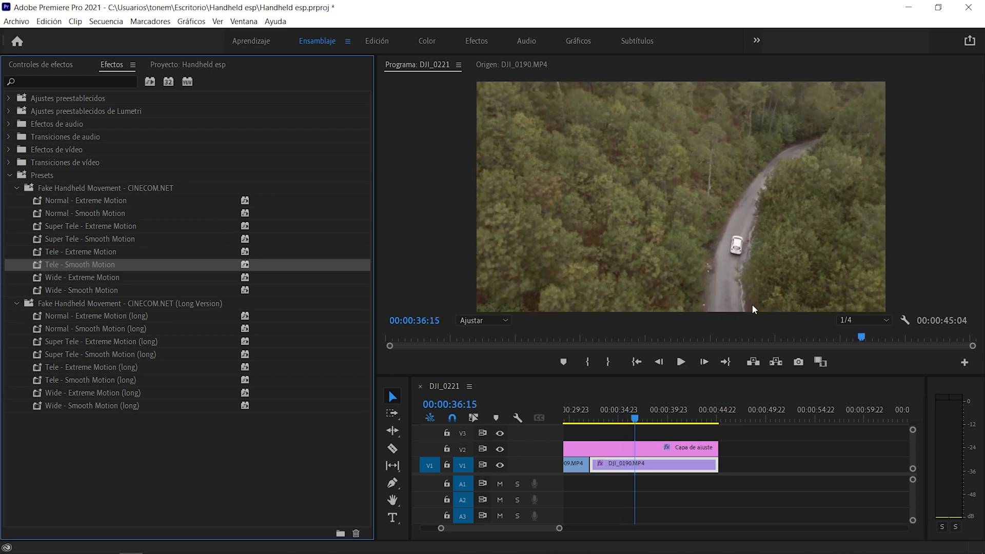
mouse_move(107, 214)
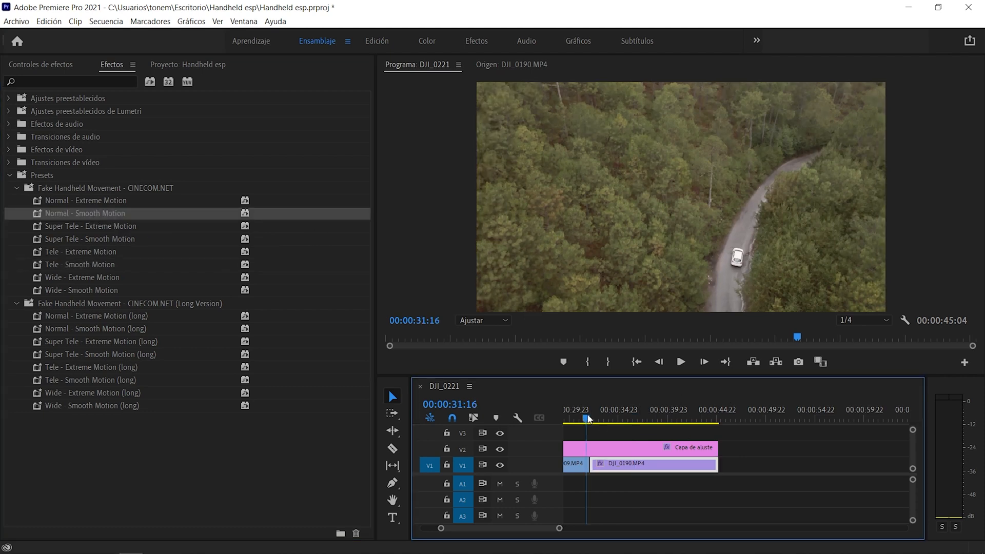
left_click(680, 362)
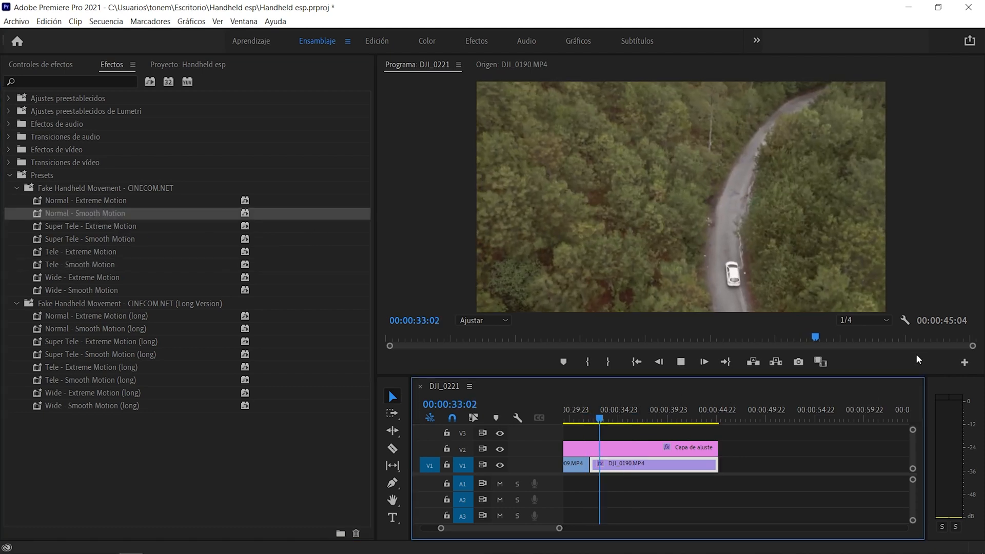